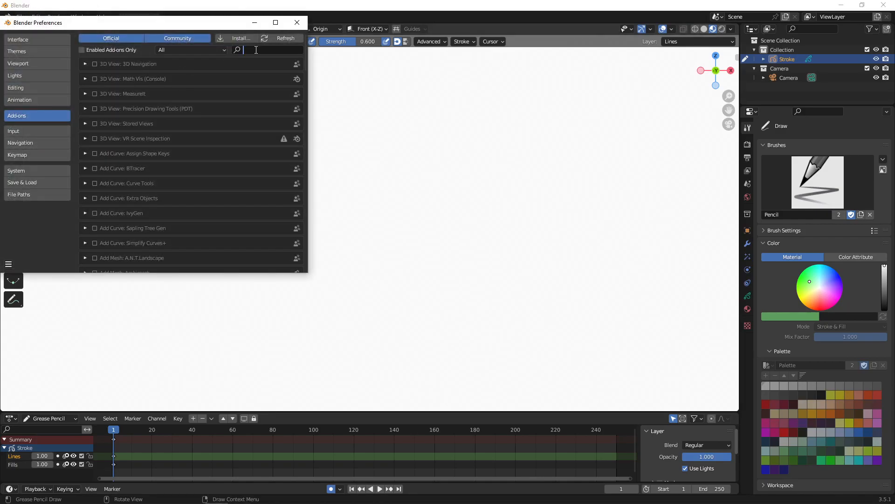
Enable the Sequencer: Storypencil - Storyboard Tools add-on found by searching 'story'.
{"action": "type", "text": "story"}
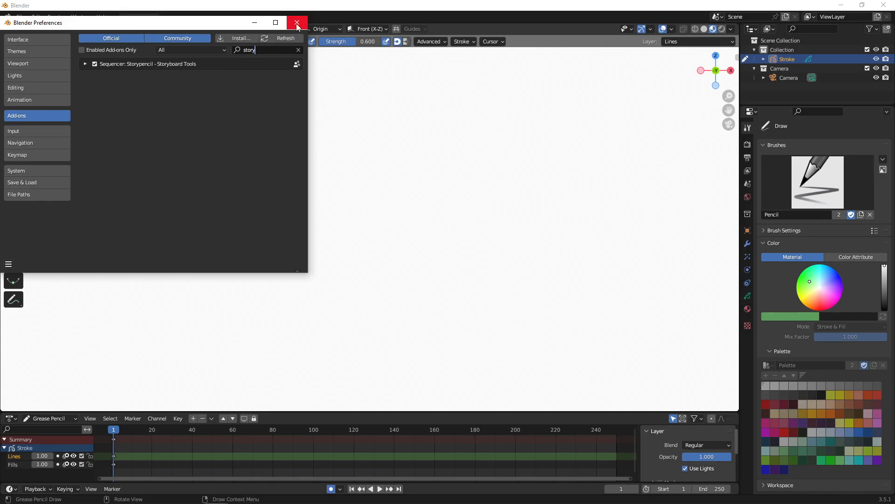
{"action": "left_click", "coordinate": [296, 22]}
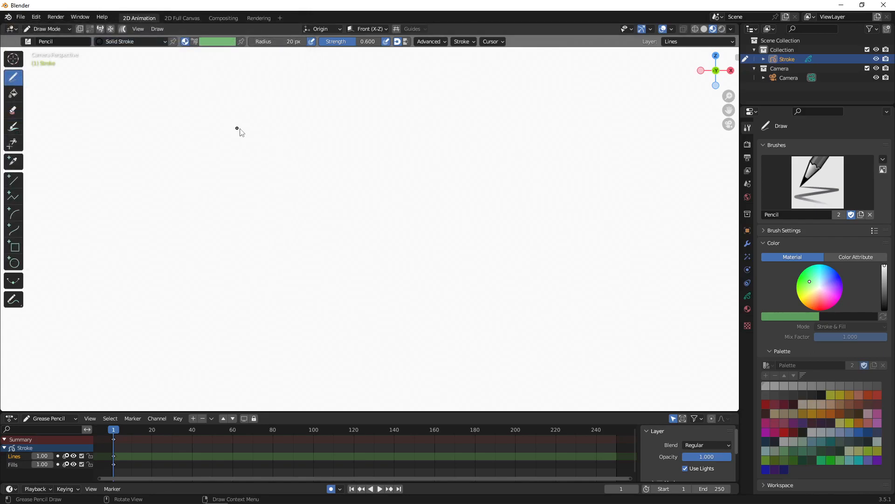
Use the Video Editing workspace's scene strip and name its scene Titles.
{"action": "left_click", "coordinate": [158, 28]}
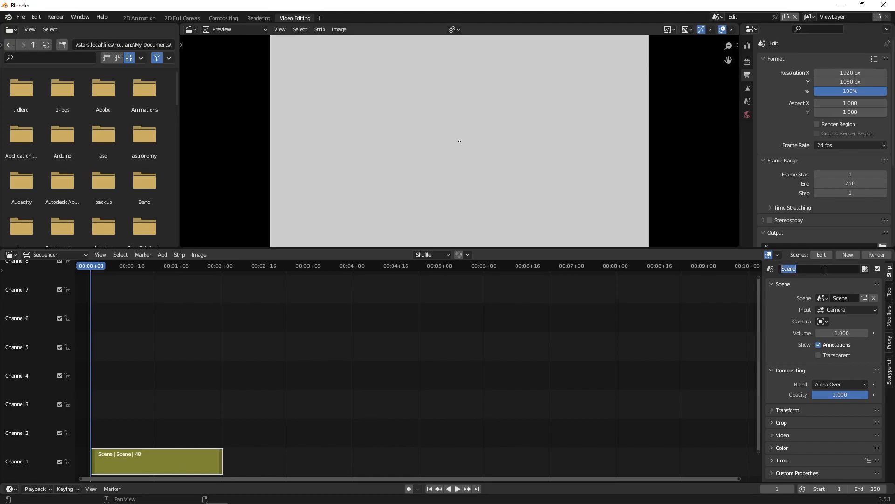
{"action": "type", "text": "Titles"}
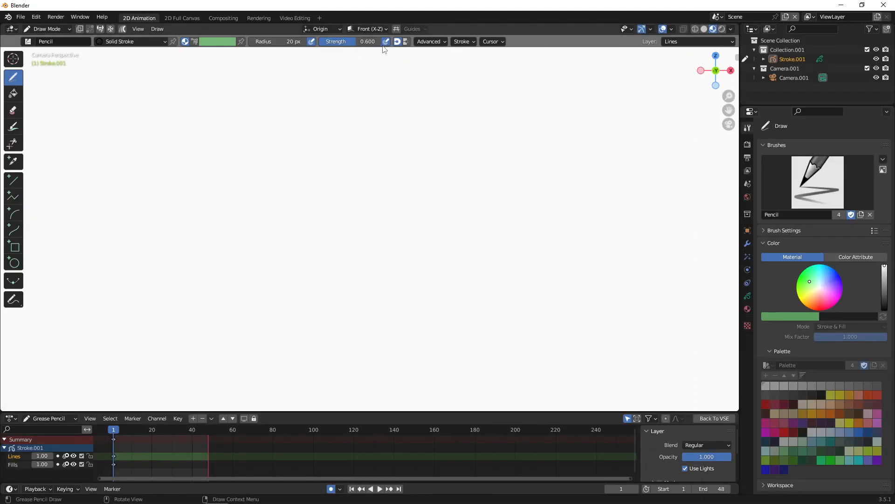
Draw 'My Film' with an underline using the pencil at Strength 1.000.
{"action": "left_click", "coordinate": [355, 41]}
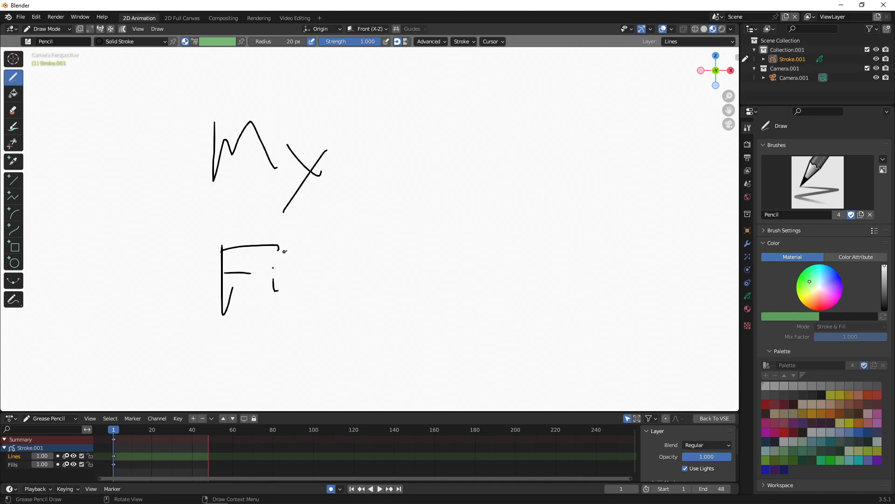
{"action": "left_click_drag", "start_coordinate": [306, 246], "coordinate": [380, 306]}
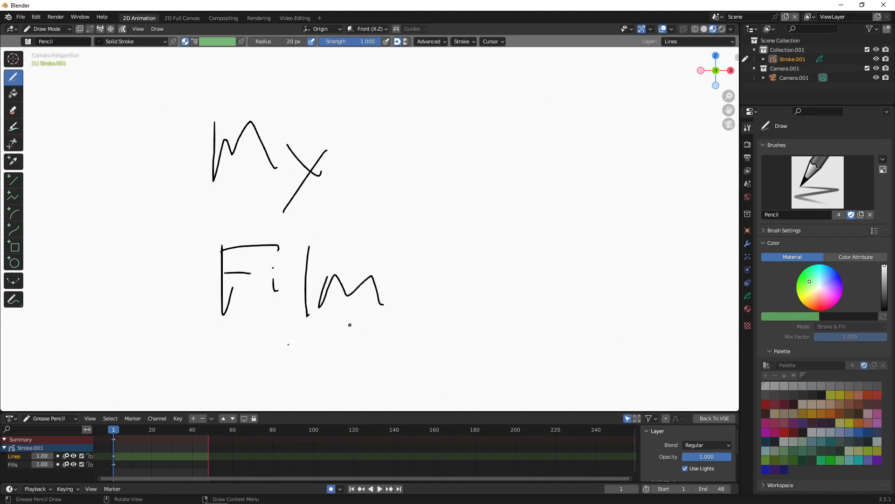
{"action": "left_click_drag", "start_coordinate": [191, 347], "coordinate": [431, 361]}
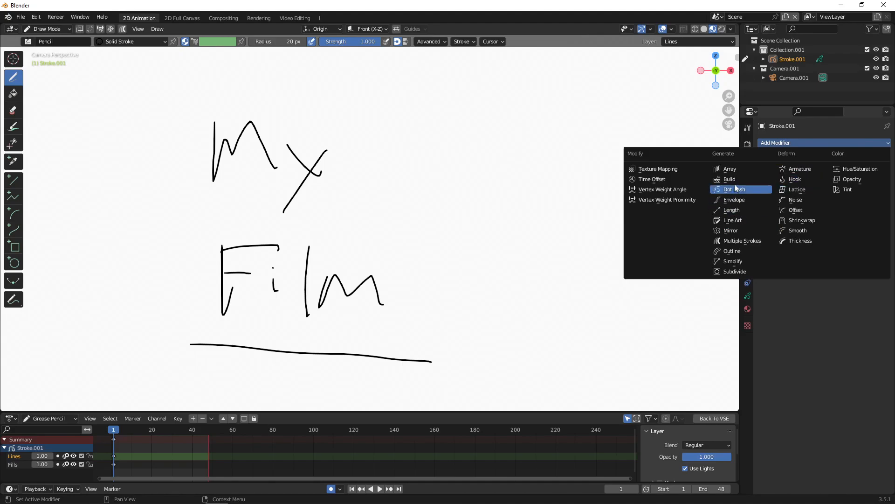
Add a Build modifier to the title strokes and go back to the VSE.
{"action": "left_click", "coordinate": [729, 179]}
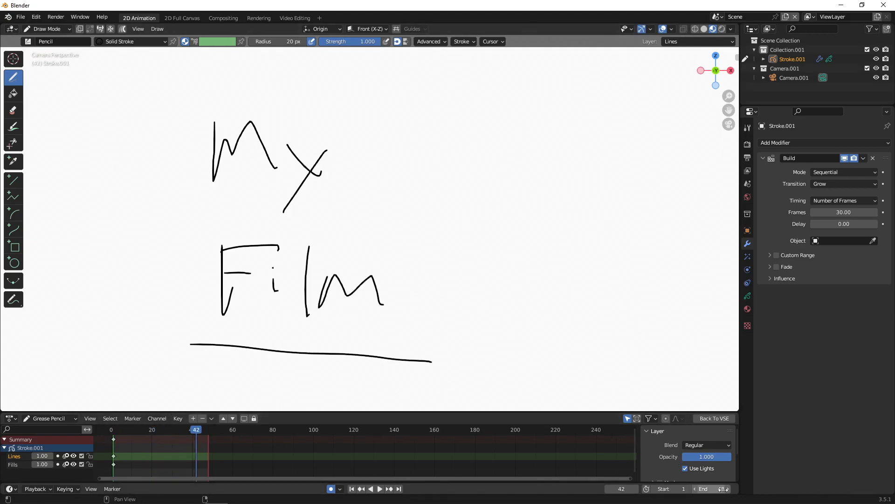
{"action": "left_click", "coordinate": [713, 488]}
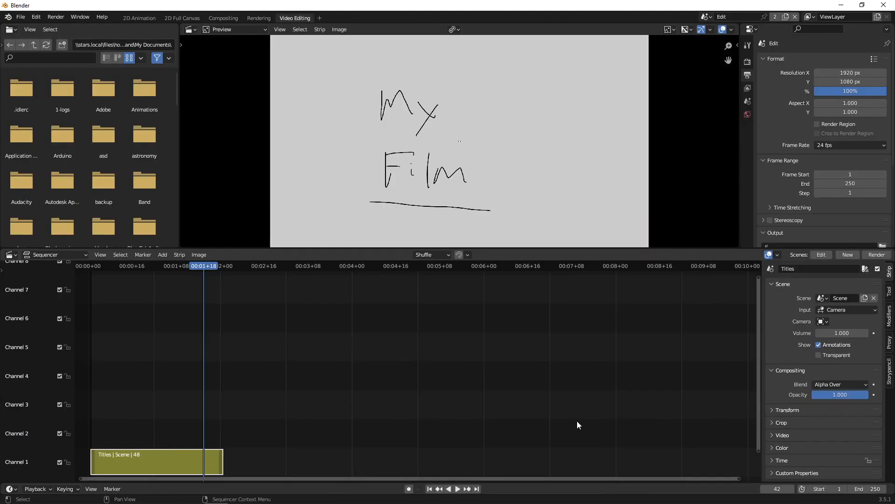
{"action": "left_click", "coordinate": [92, 266]}
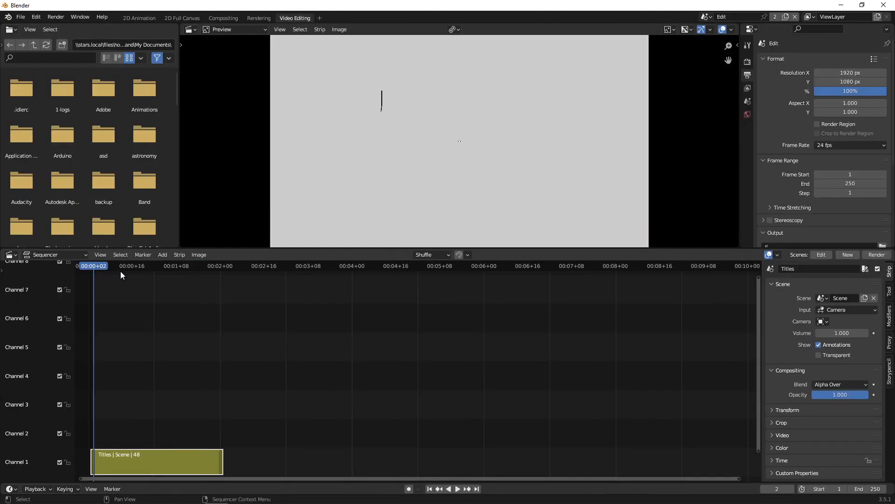
{"action": "left_click", "coordinate": [182, 266]}
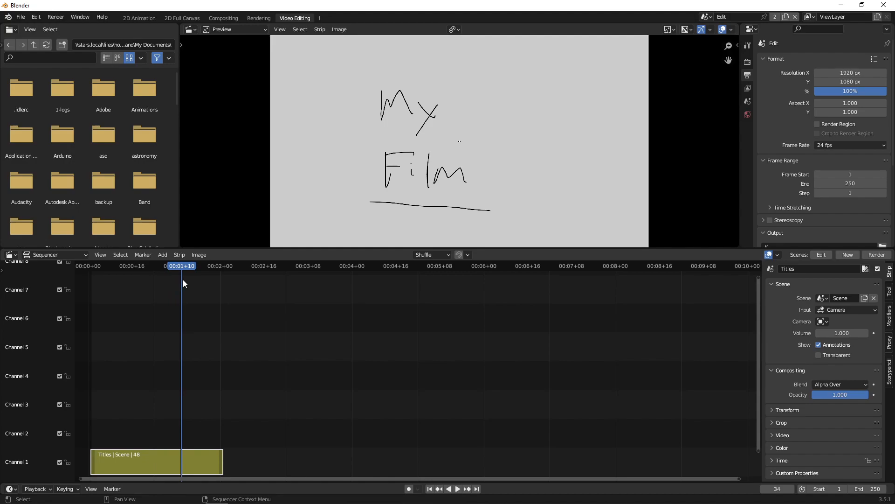
{"action": "left_click", "coordinate": [449, 487]}
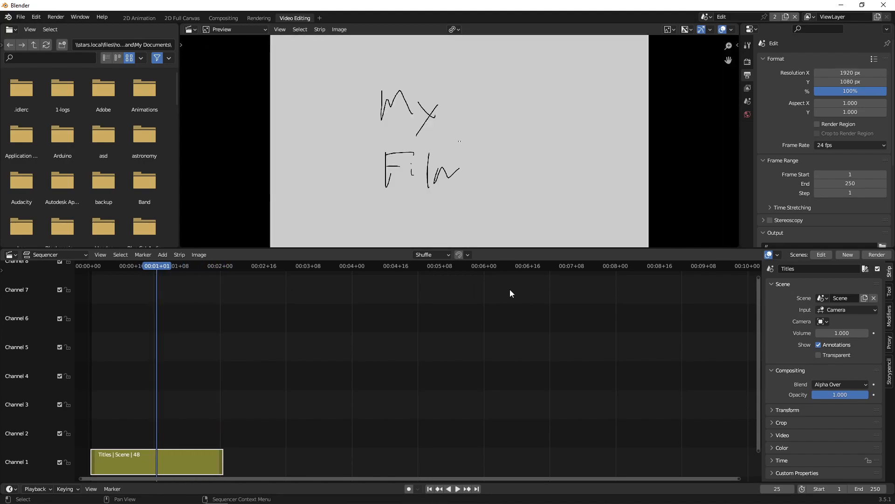
{"action": "mouse_move", "coordinate": [845, 276]}
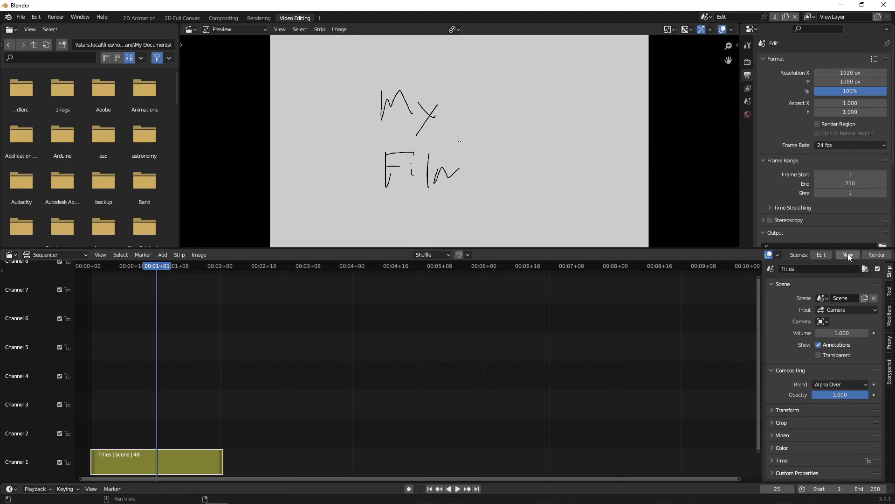
Create a new scene strip named intro and place it right where the Titles strip ends.
{"action": "left_click", "coordinate": [848, 255]}
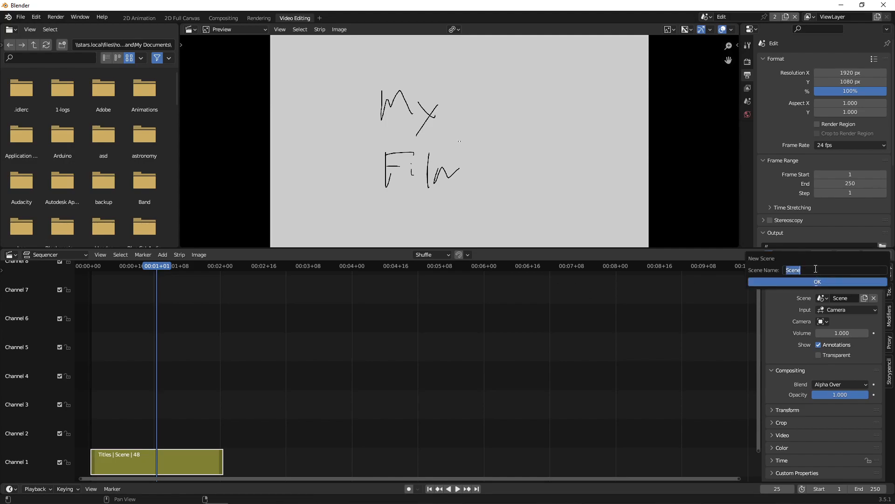
{"action": "type", "text": "int"}
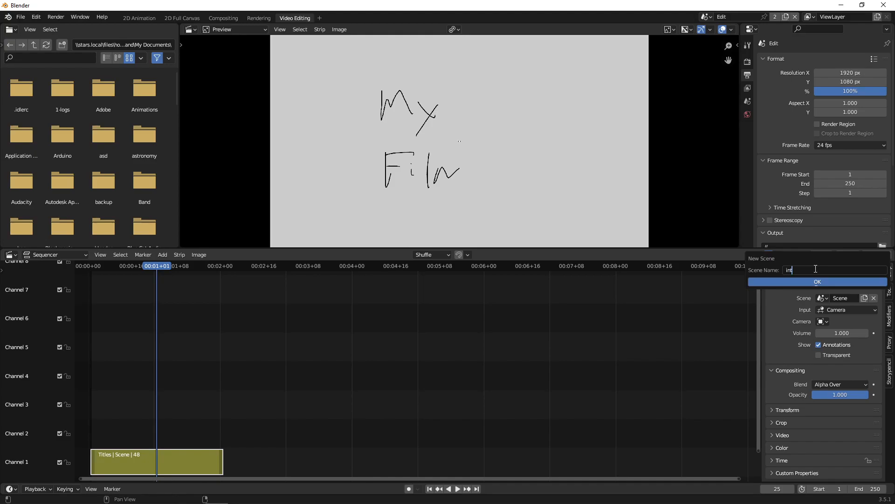
{"action": "type", "text": "tro"}
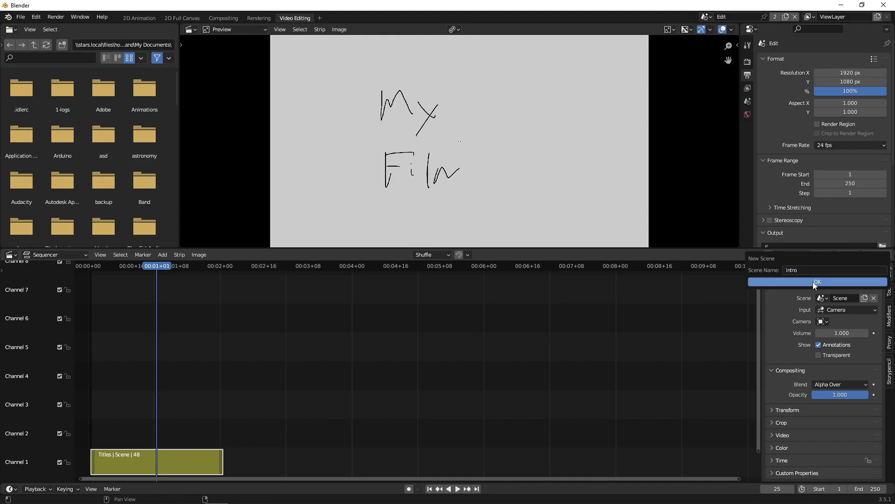
{"action": "left_click", "coordinate": [817, 282]}
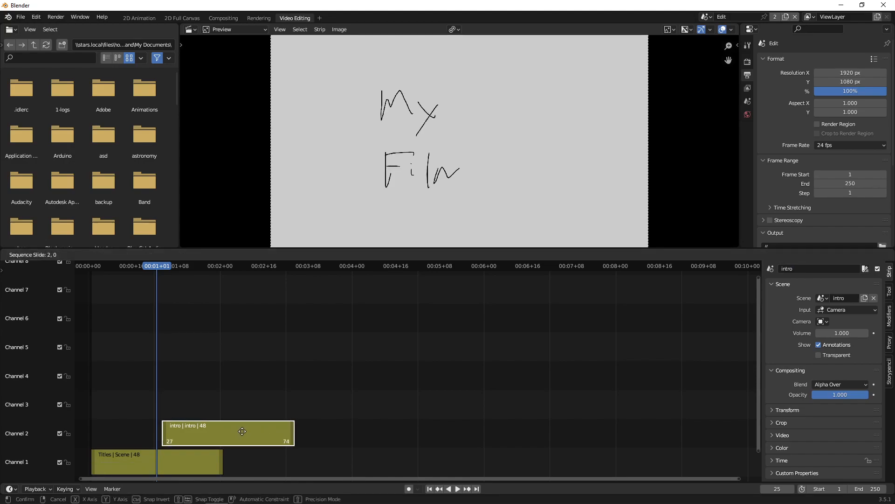
{"action": "left_click_drag", "start_coordinate": [243, 431], "coordinate": [301, 431]}
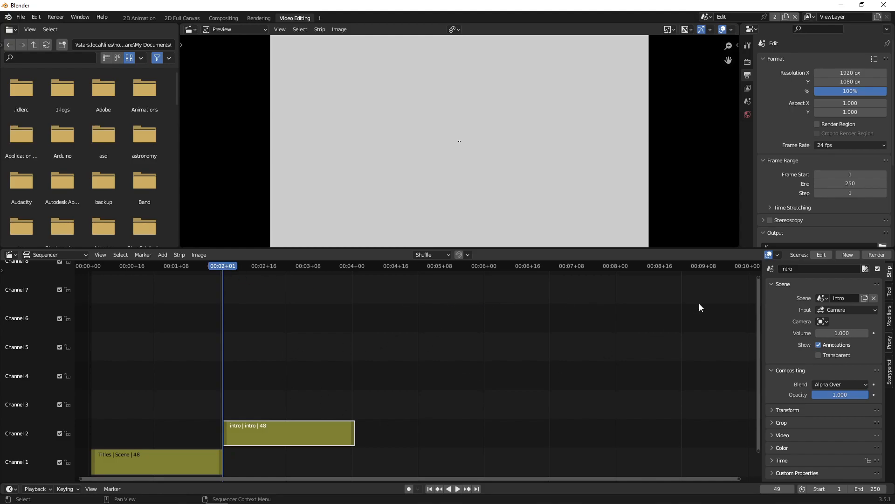
{"action": "mouse_move", "coordinate": [833, 260]}
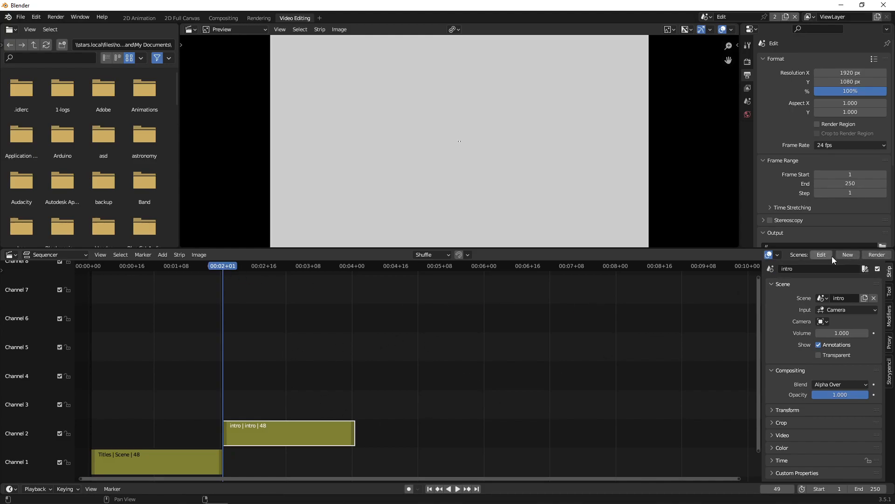
Sketch hills and a smiling sun in the intro scene, then go back to the VSE.
{"action": "left_click", "coordinate": [139, 18]}
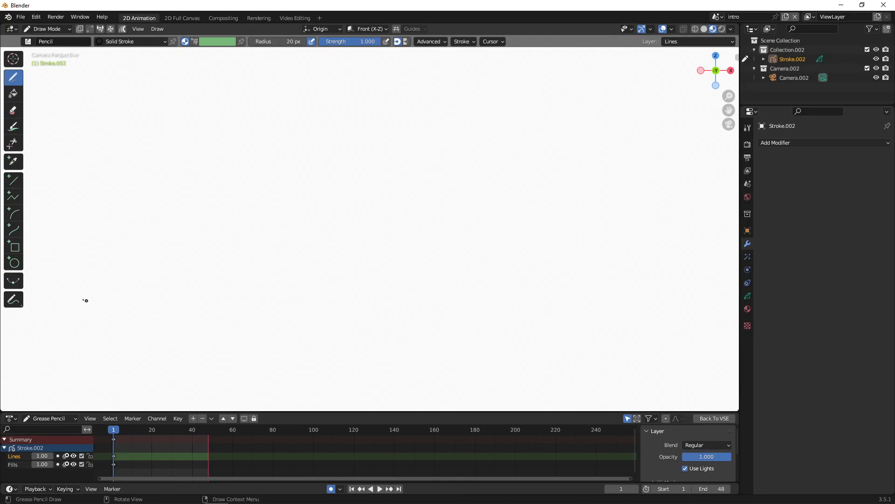
{"action": "left_click_drag", "start_coordinate": [73, 301], "coordinate": [737, 318]}
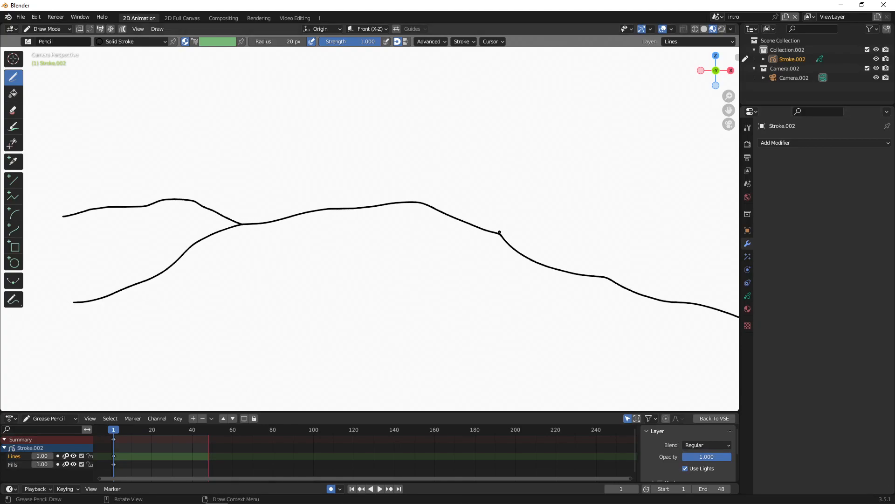
{"action": "left_click_drag", "start_coordinate": [500, 232], "coordinate": [711, 185]}
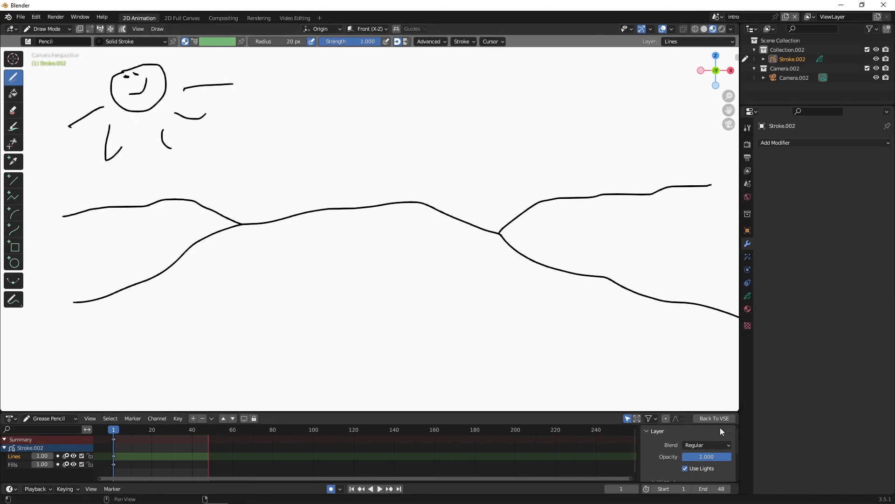
{"action": "left_click", "coordinate": [295, 18]}
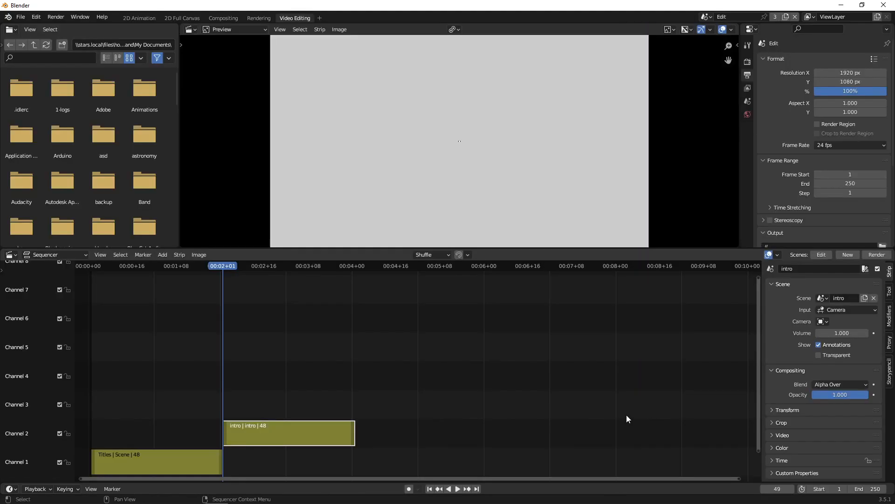
Create a new scene named test at a frame past the intro strip.
{"action": "left_click", "coordinate": [448, 488]}
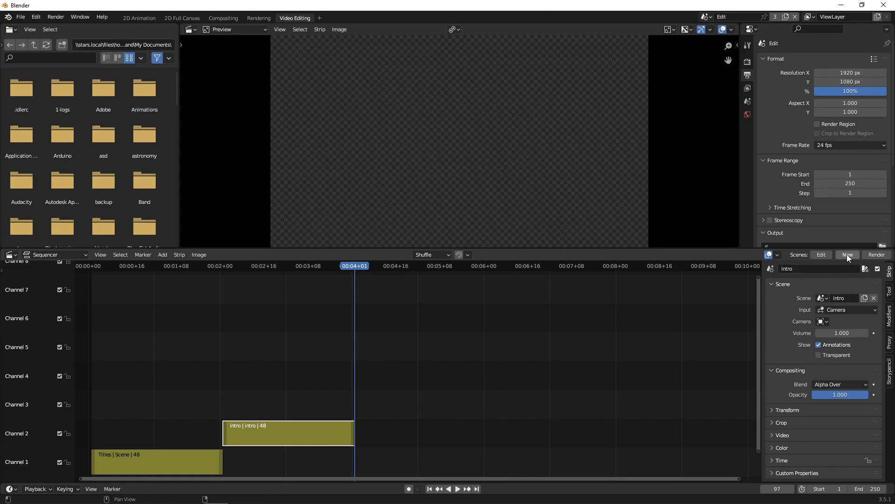
{"action": "left_click", "coordinate": [847, 254]}
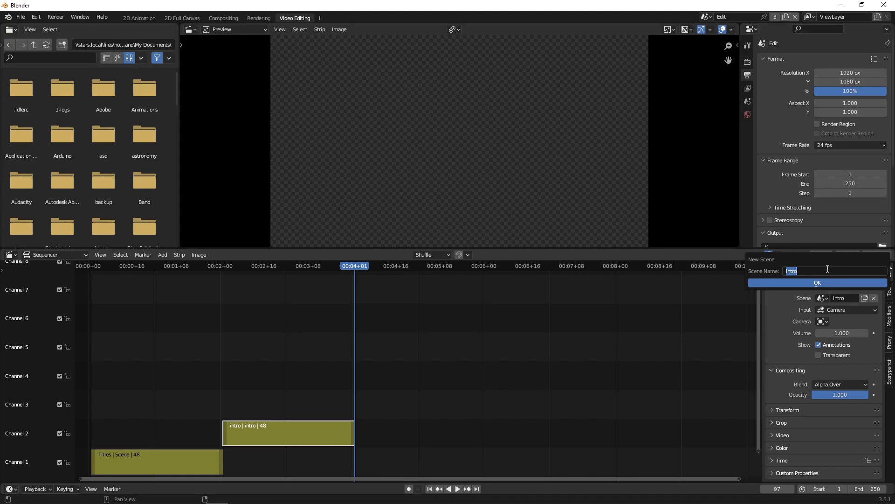
{"action": "type", "text": "test"}
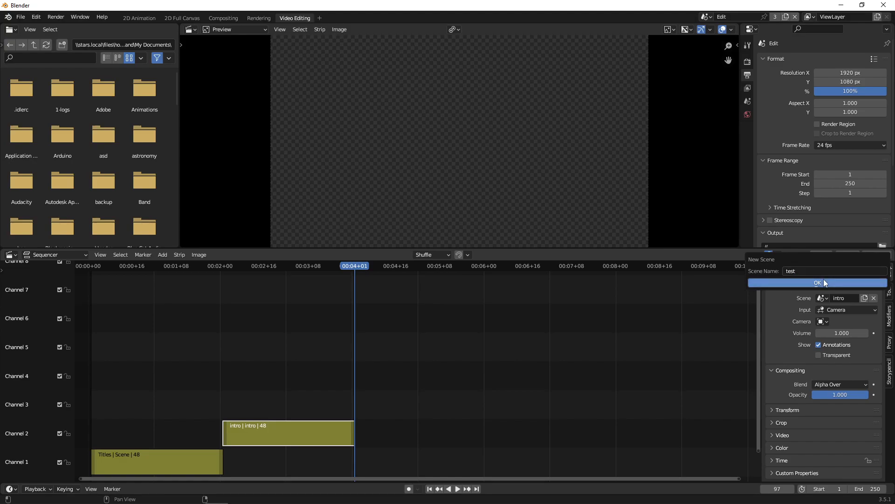
{"action": "left_click", "coordinate": [816, 282]}
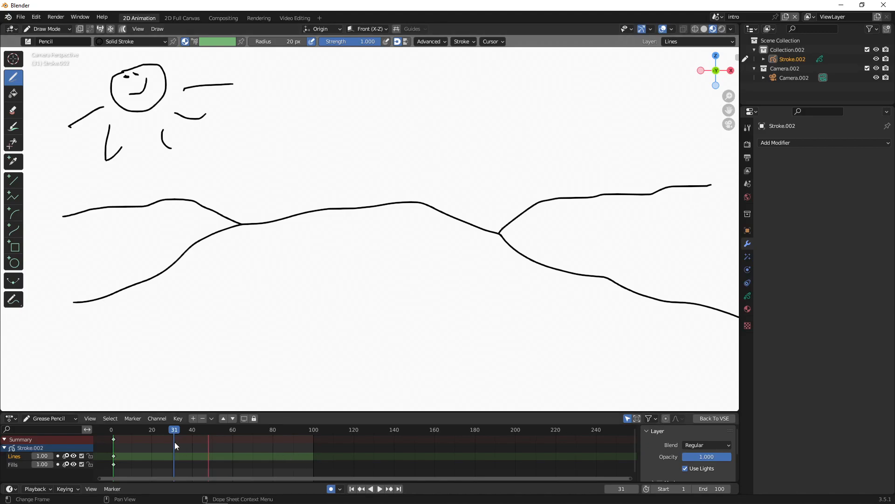
Scrub the Dope Sheet to an earlier frame and play back the intro landscape animation.
{"action": "left_click", "coordinate": [379, 487]}
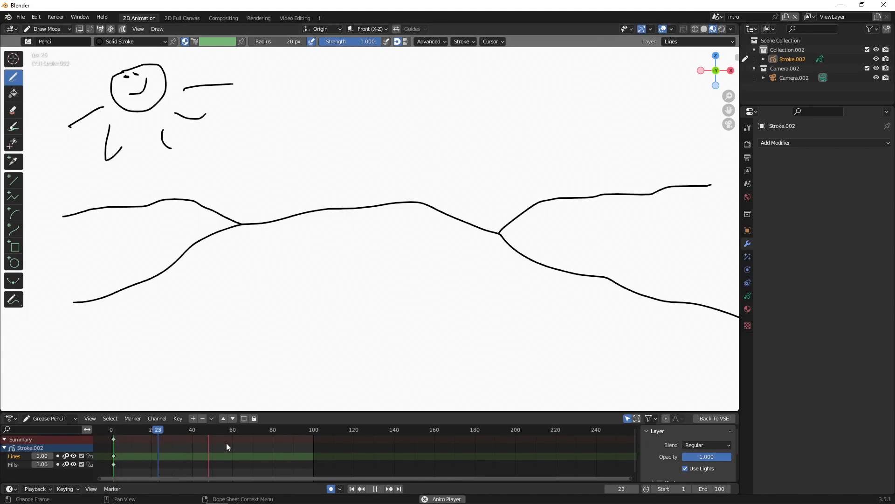